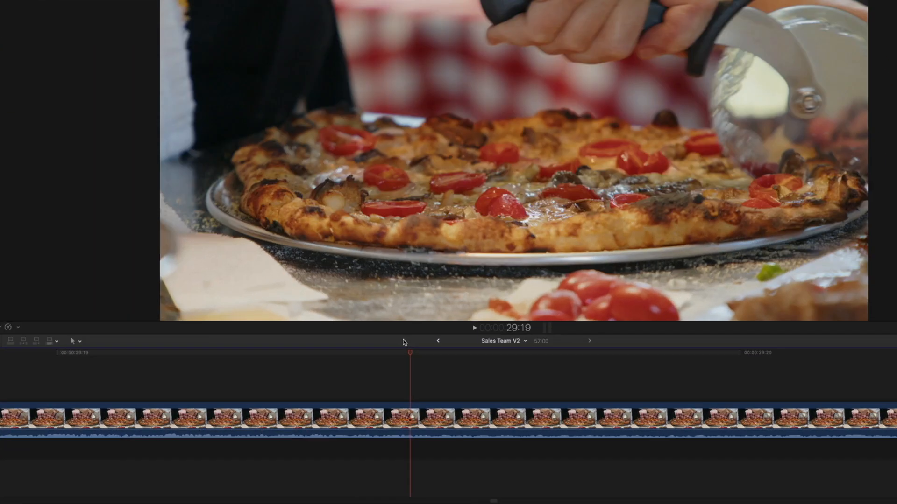
# Move the playhead to the start of frame 00:00:29:19 on the fully zoomed timeline.
pyautogui.press('cmd+b')
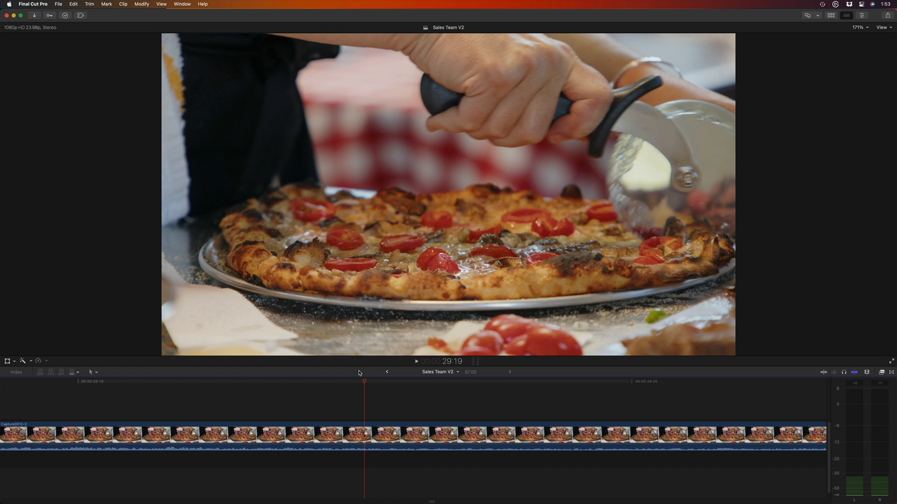
pyautogui.click(302, 382)
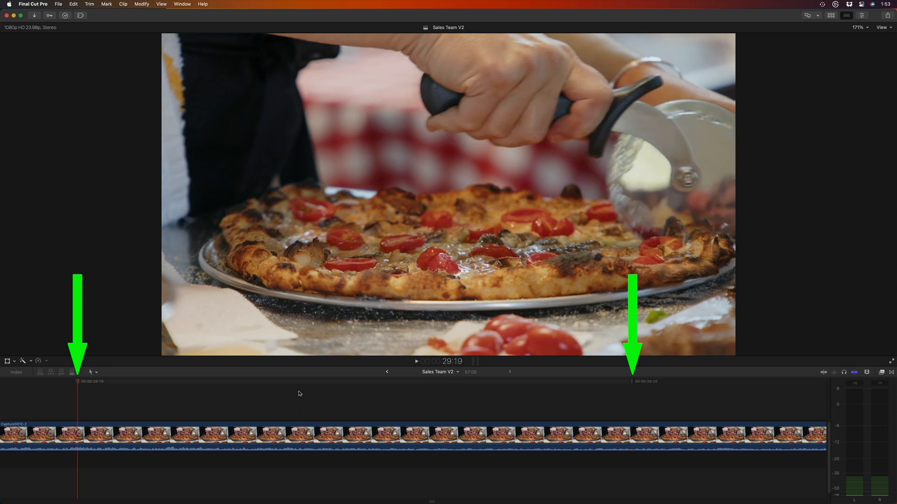
# Park the playhead at a subframe position between 29:19 and 29:20.
pyautogui.click(307, 384)
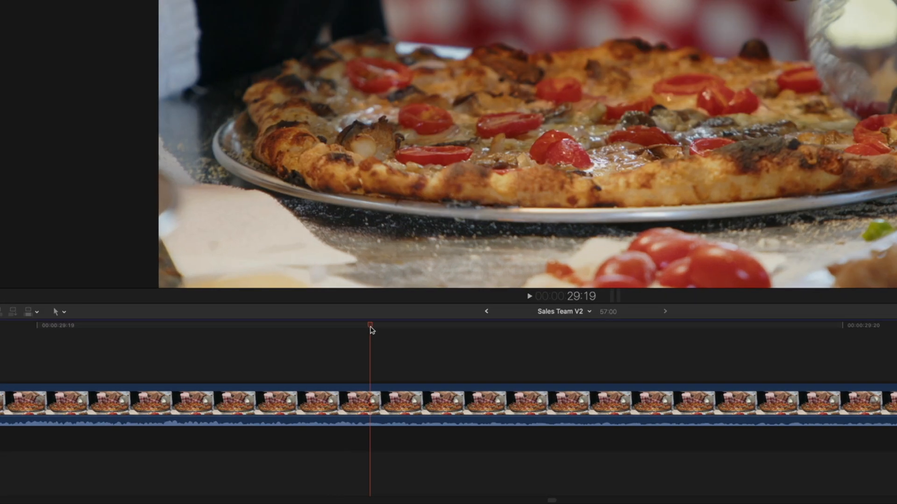
# Detach the pizza clip's audio and blade it in two at the subframe playhead.
pyautogui.rightClick(370, 400)
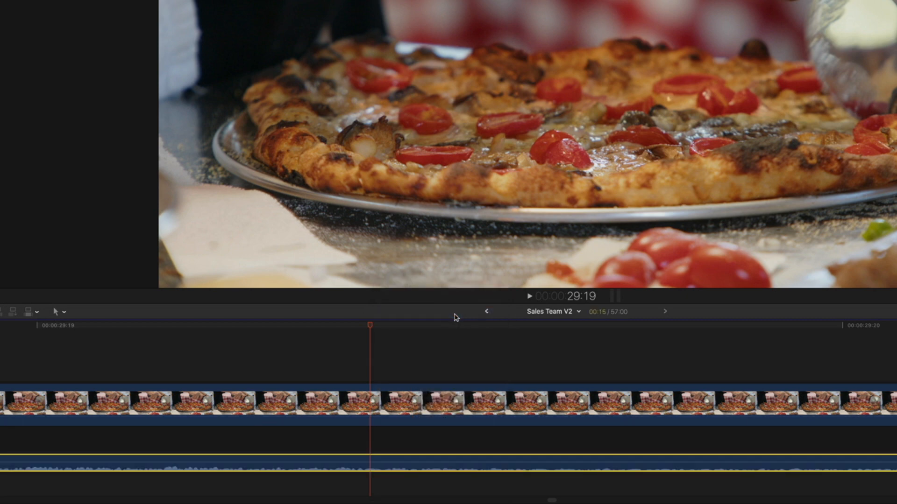
pyautogui.press('cmd+b')
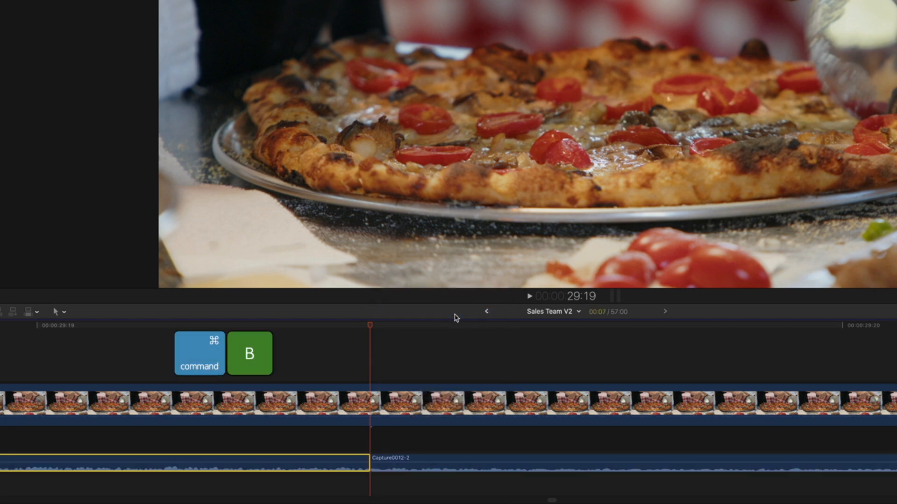